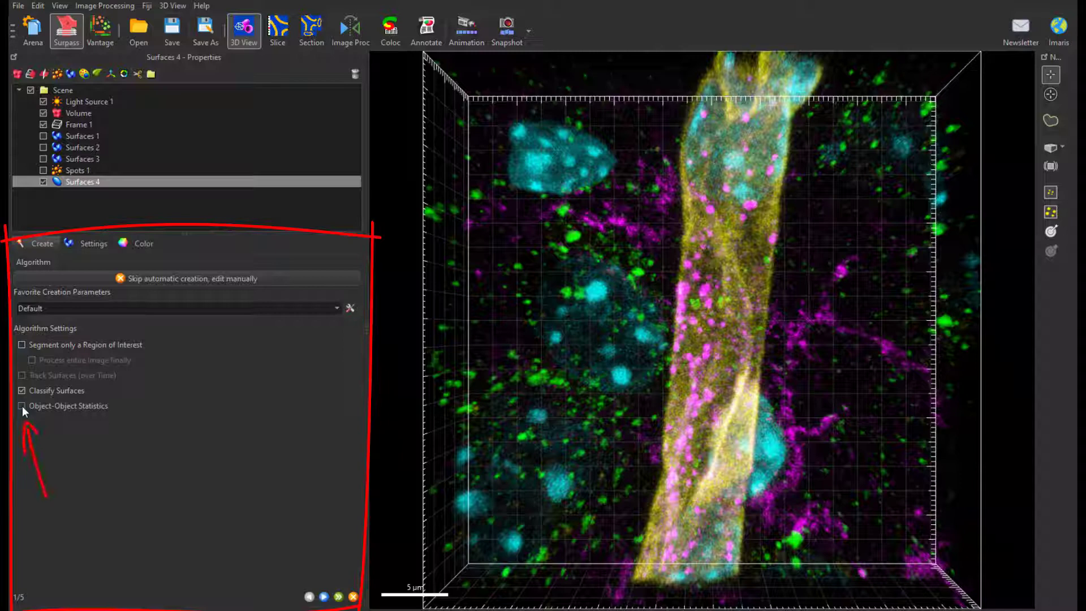
# - Enable Object-Object Statistics in the Surfaces 4 creation settings
pyautogui.click(21, 405)
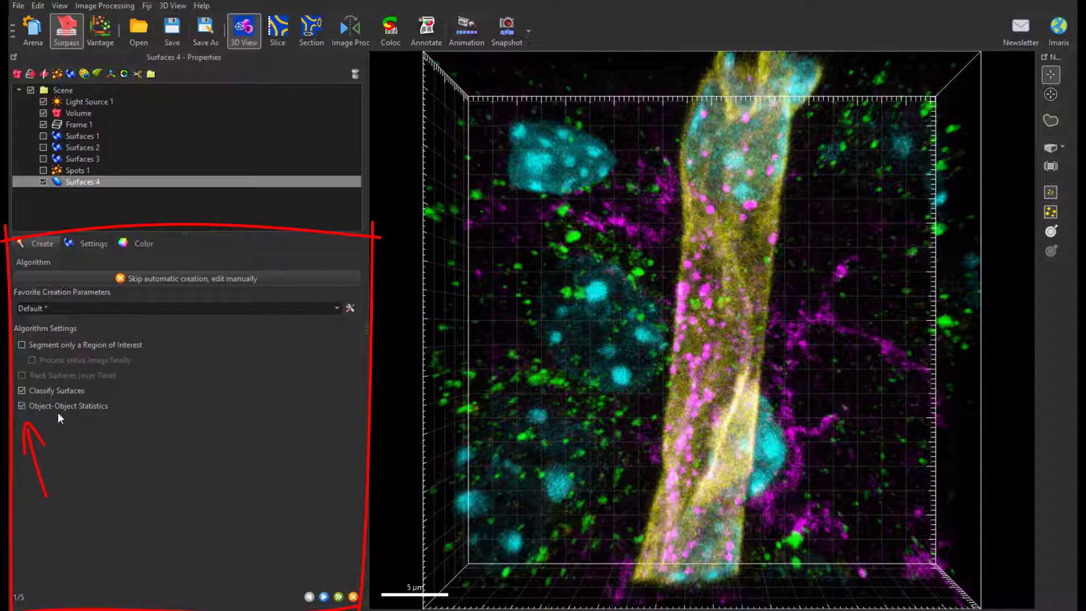
pyautogui.moveTo(108, 415)
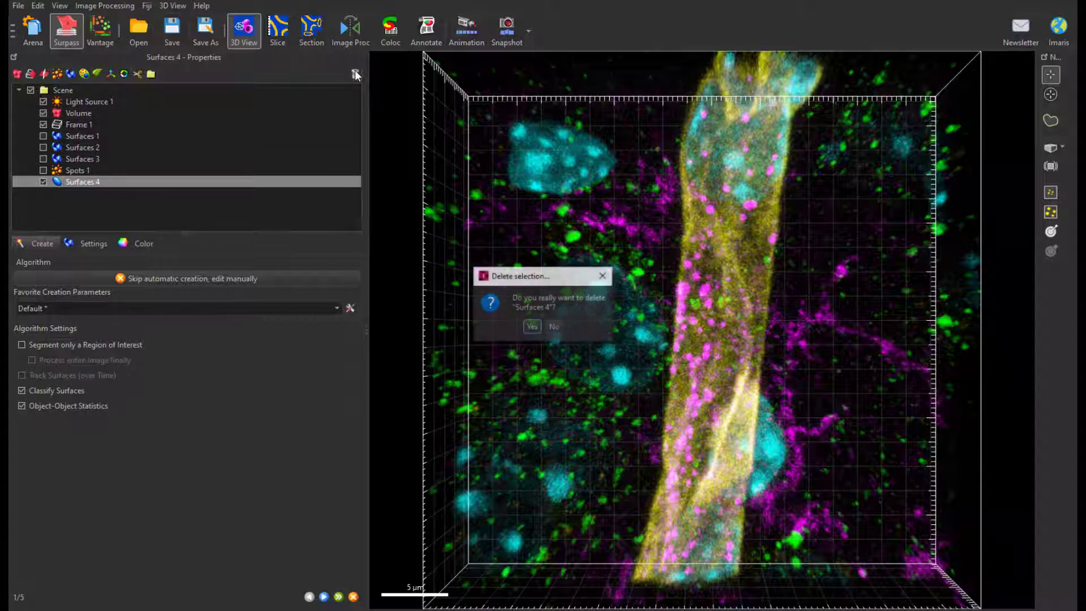
# - Confirm deleting Surfaces 4, show Surfaces 1–3, then select Spots 1 and Surfaces 2
pyautogui.click(532, 327)
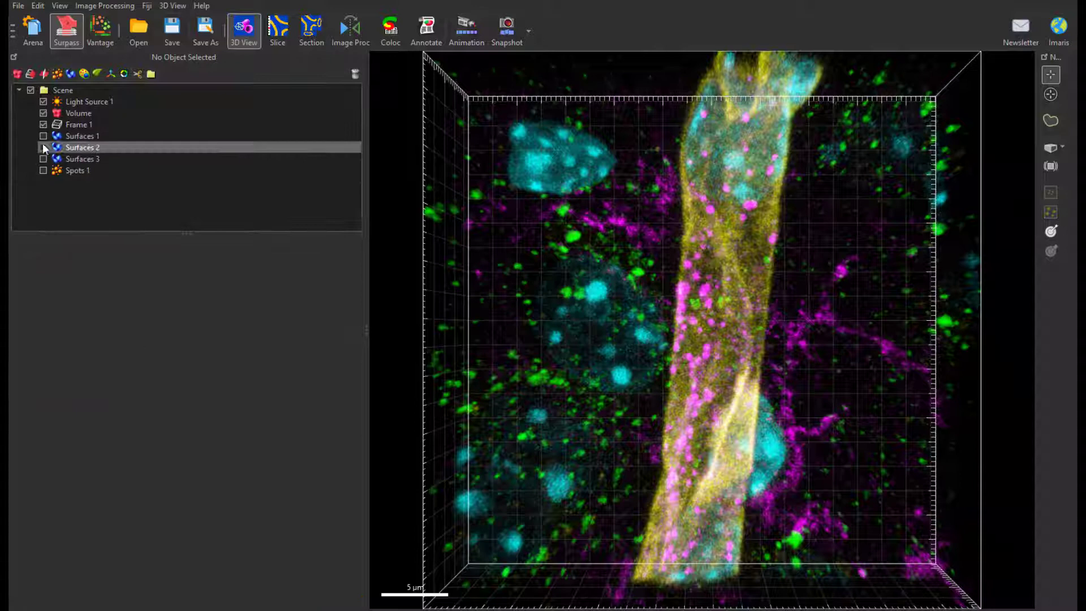
pyautogui.click(42, 135)
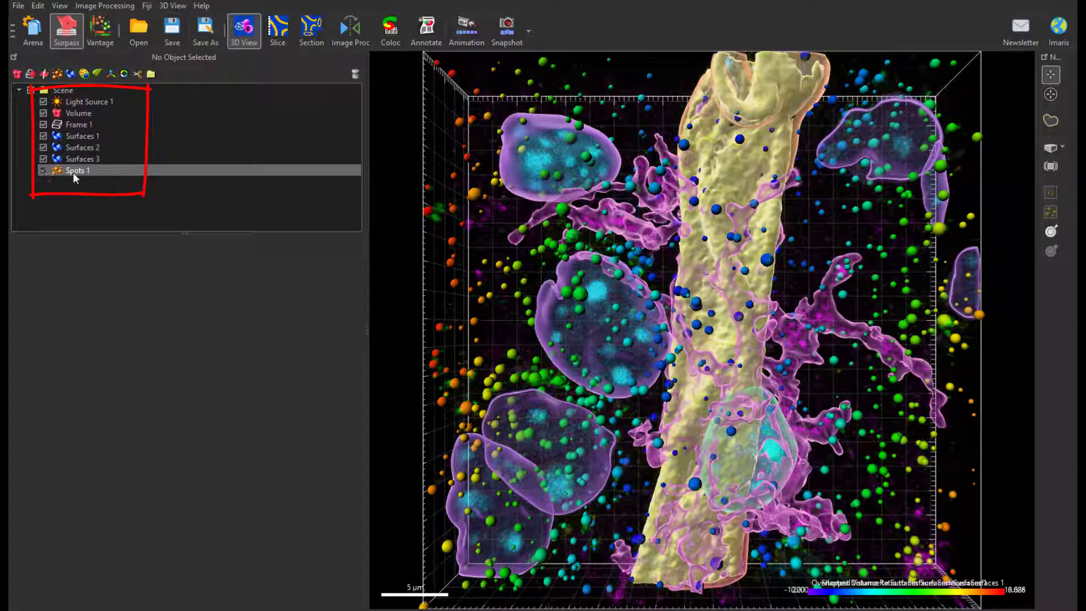
pyautogui.click(77, 170)
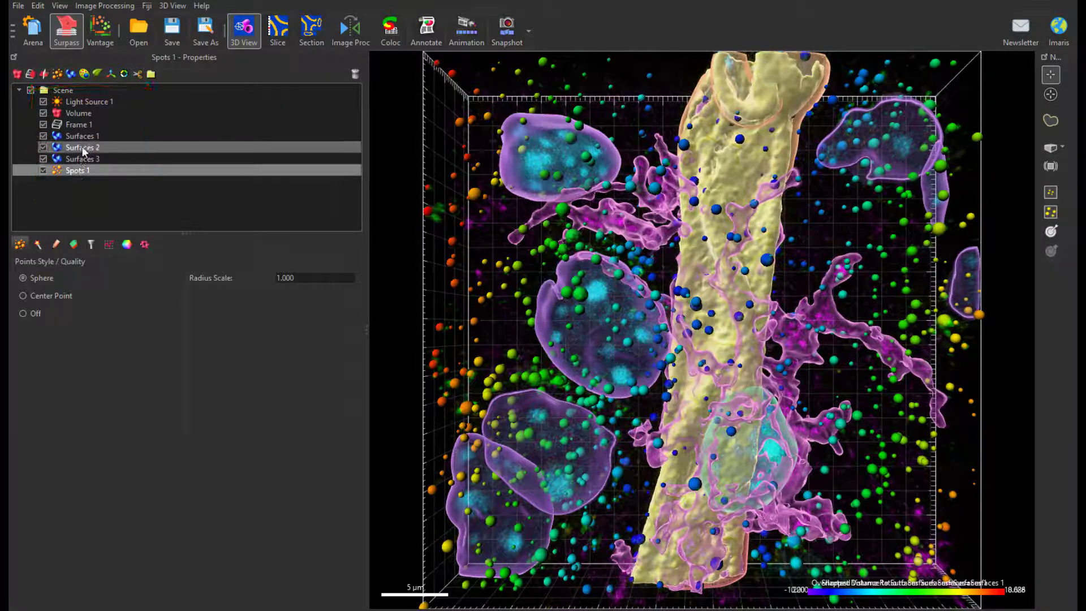
pyautogui.click(83, 147)
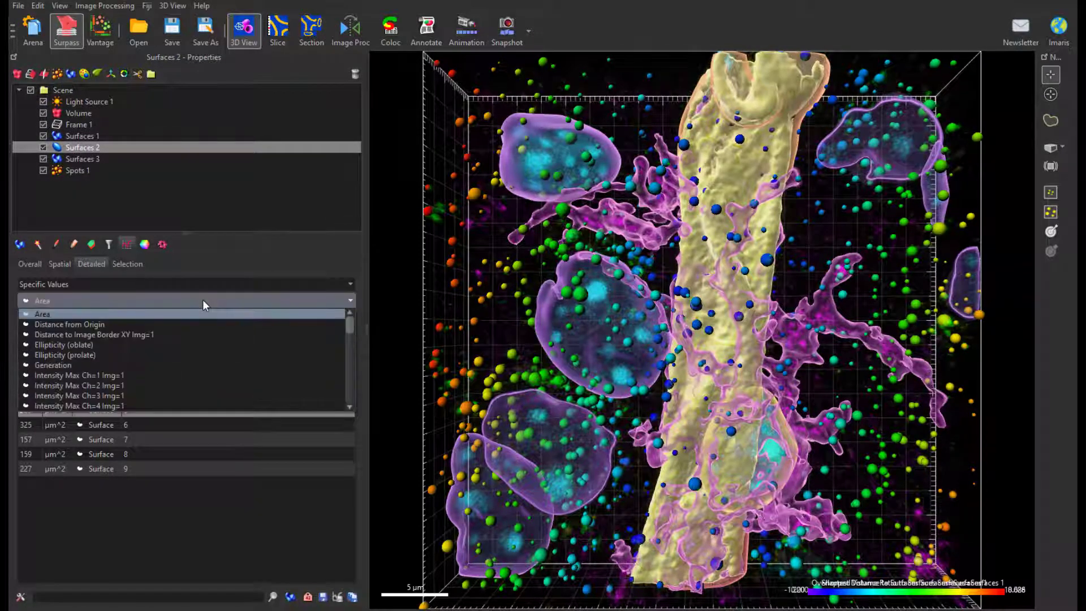
# - Browse Surfaces 2's Detailed Specific Values list for Overlapped Volume entries
pyautogui.click(117, 364)
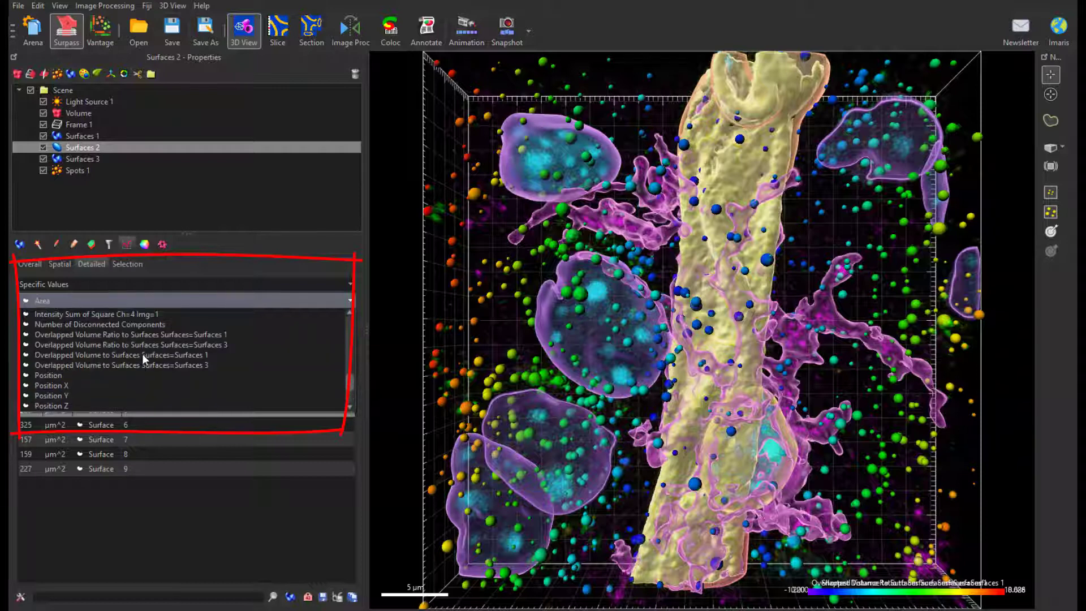
pyautogui.click(118, 334)
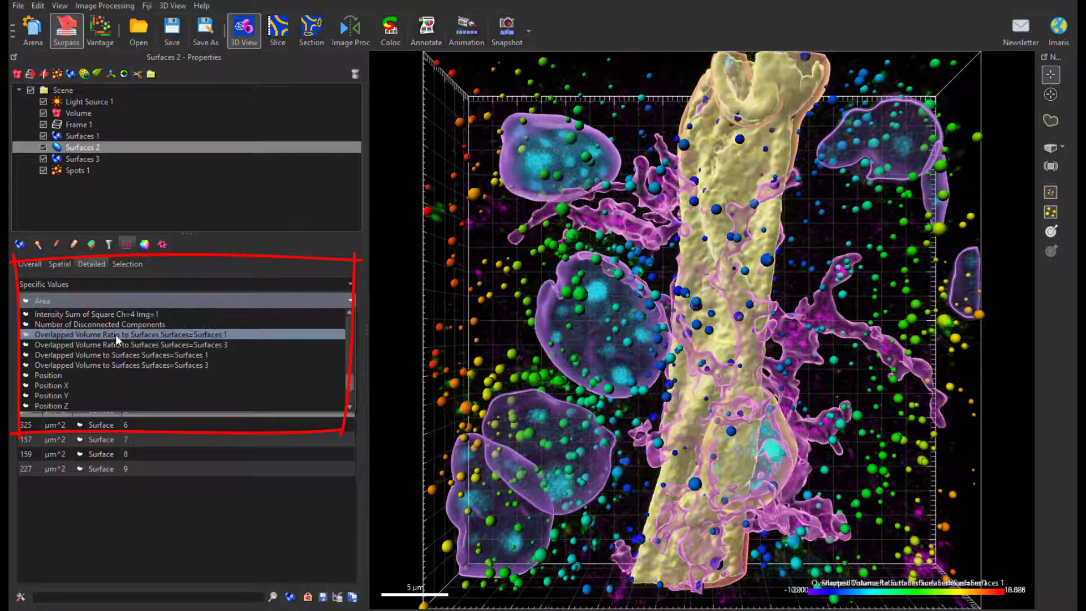
pyautogui.click(130, 344)
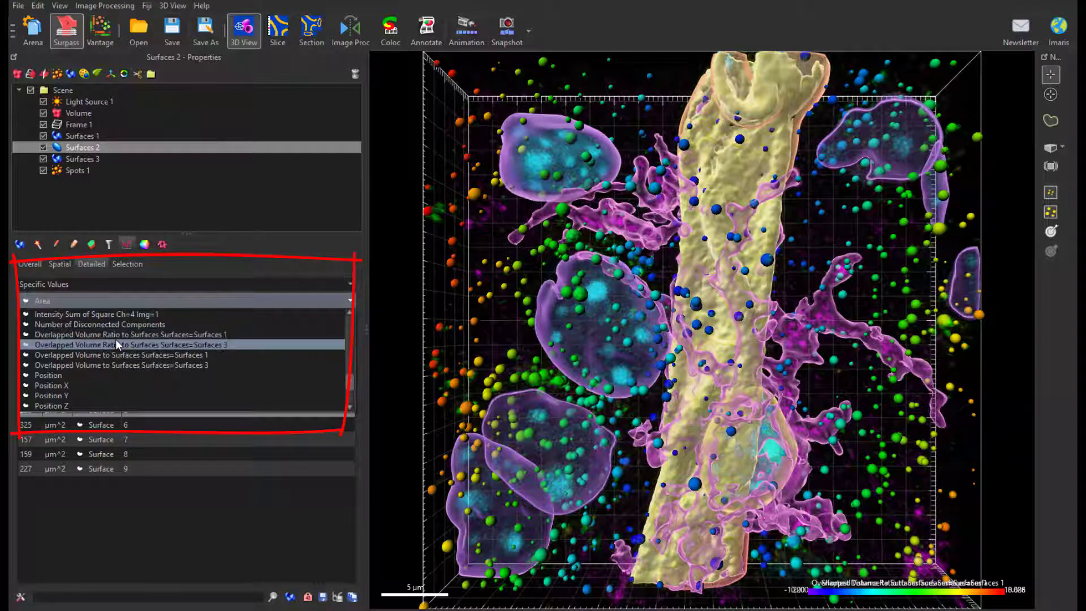
pyautogui.click(118, 355)
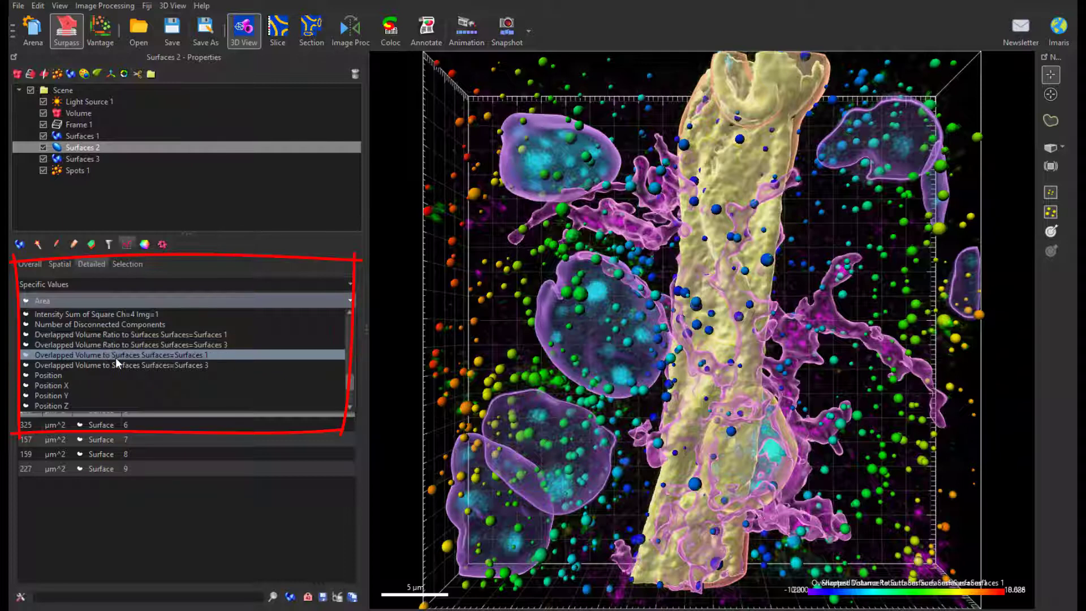
pyautogui.click(120, 365)
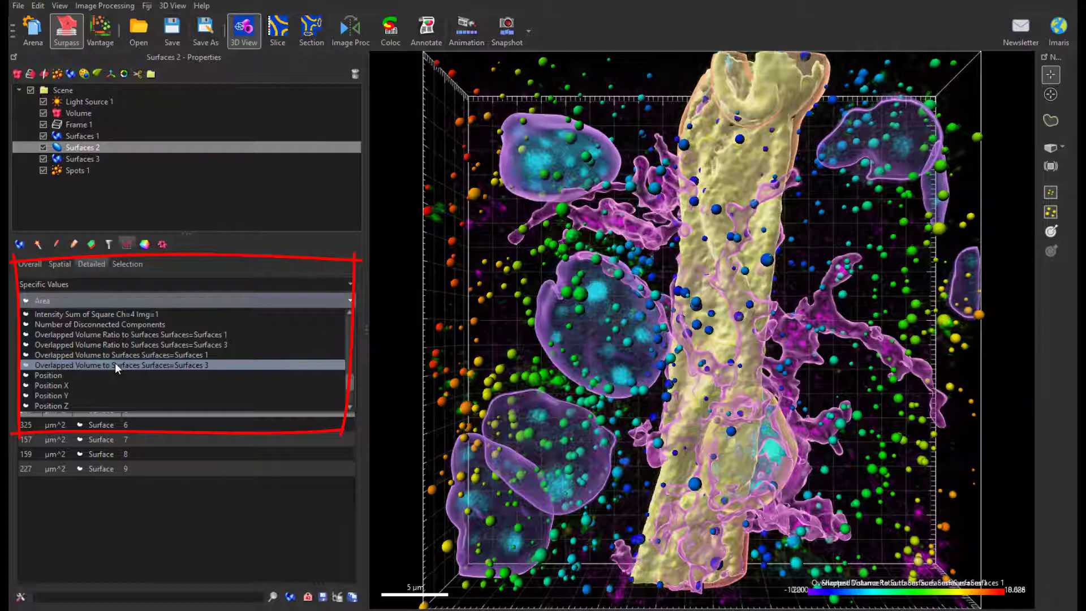
pyautogui.click(121, 355)
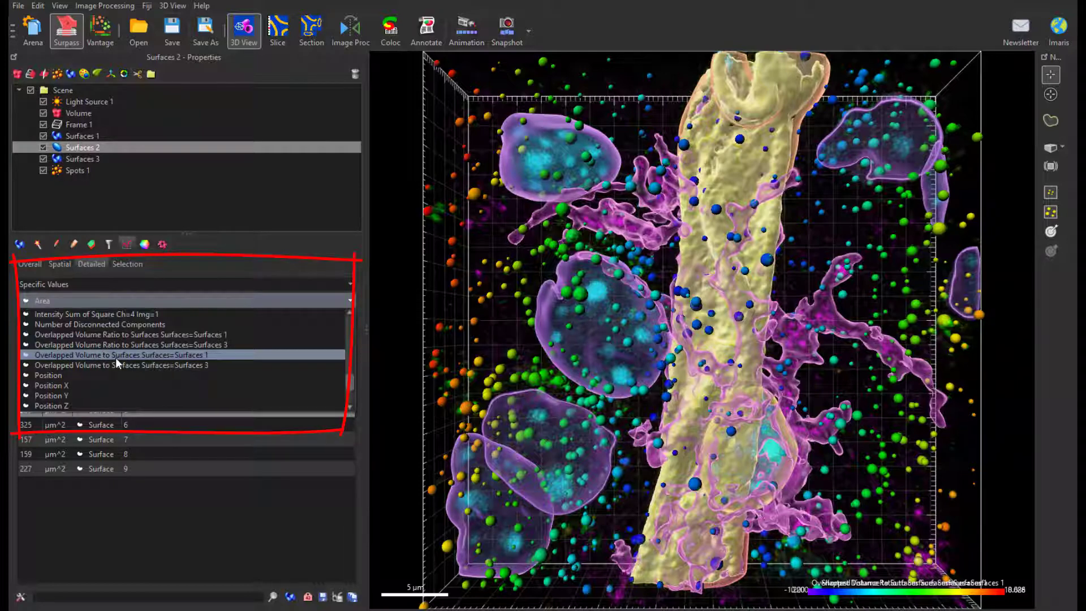
pyautogui.click(122, 355)
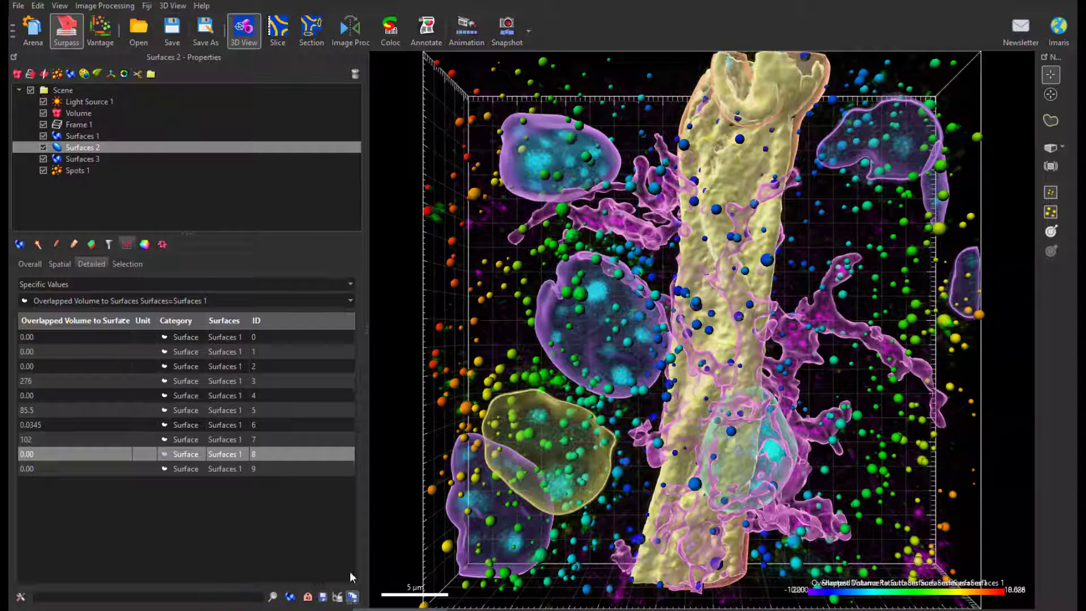
# - Show the Overlapped Volume to Surfaces 1 table, nonzero for surfaces 3, 5, 6, 7
pyautogui.click(78, 171)
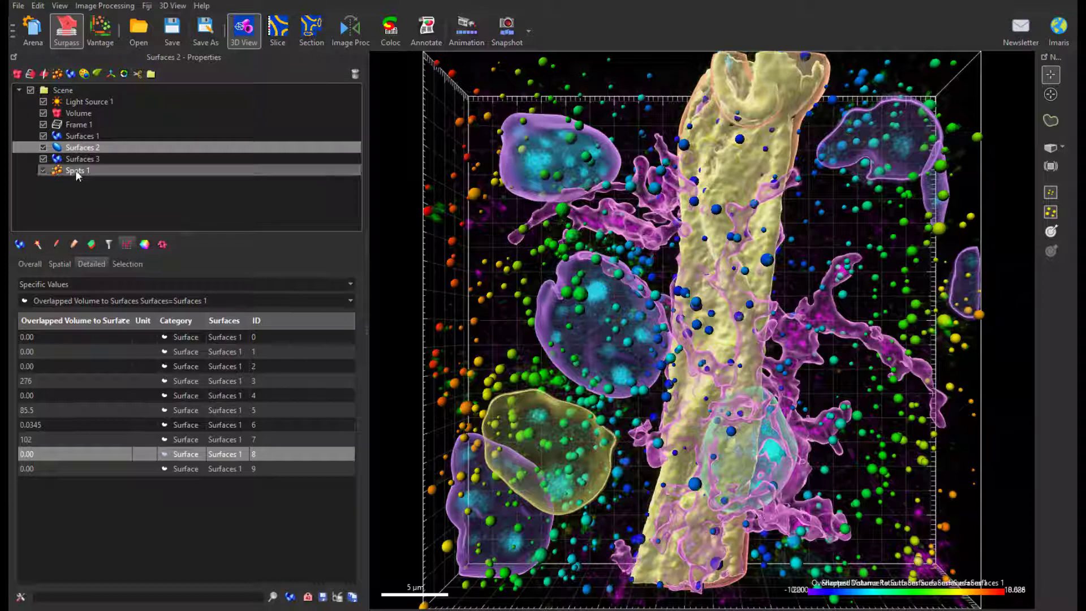
# - Statistics-code Spots 1 colours by shortest distance, trying Surfaces 2, then Surfaces 3
pyautogui.click(78, 170)
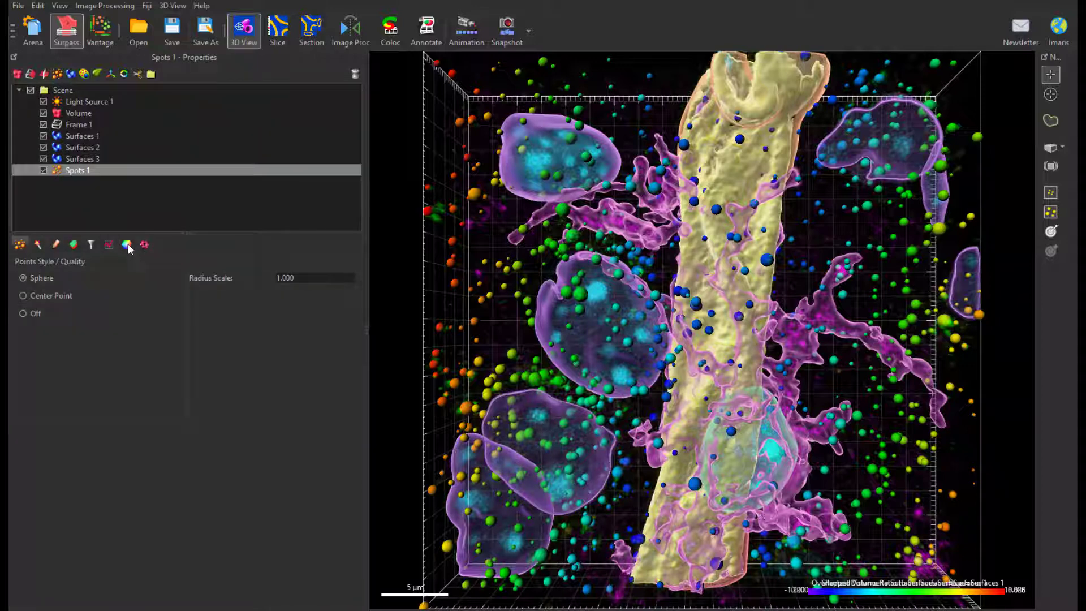
pyautogui.click(127, 244)
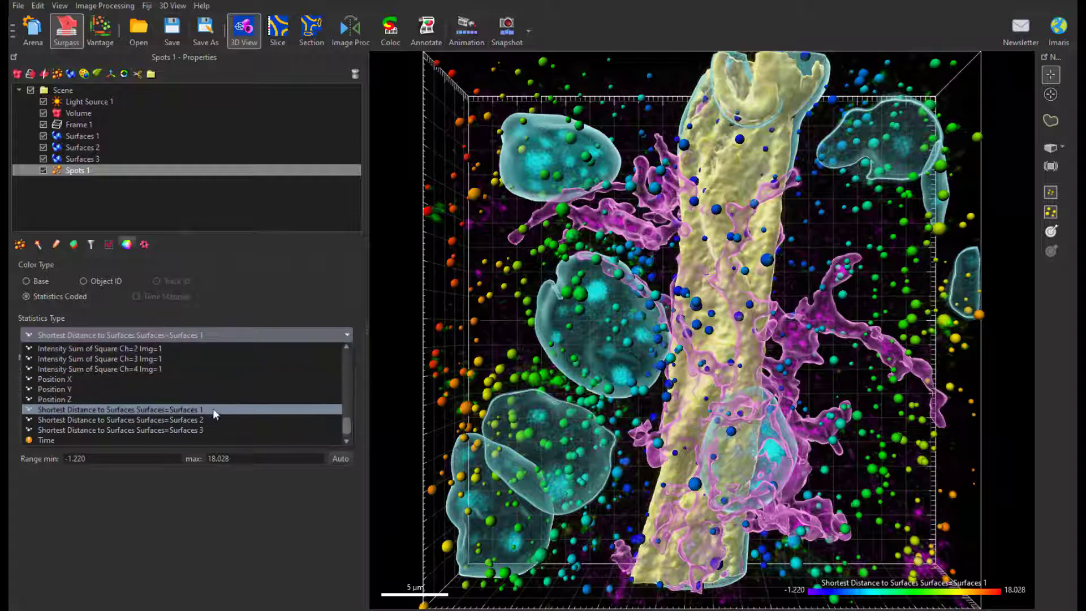
pyautogui.click(119, 420)
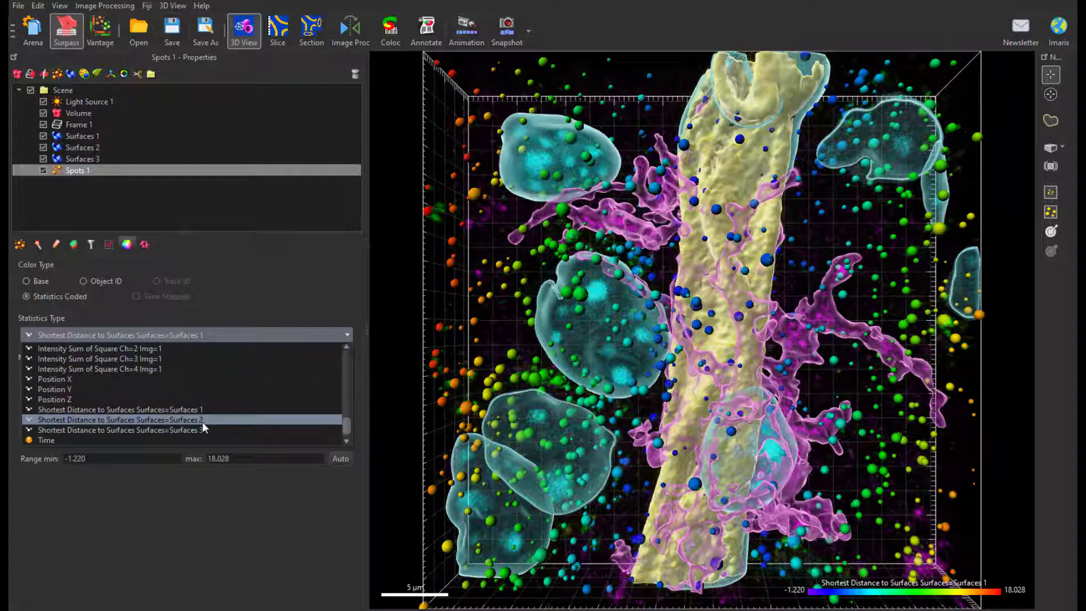
pyautogui.click(121, 419)
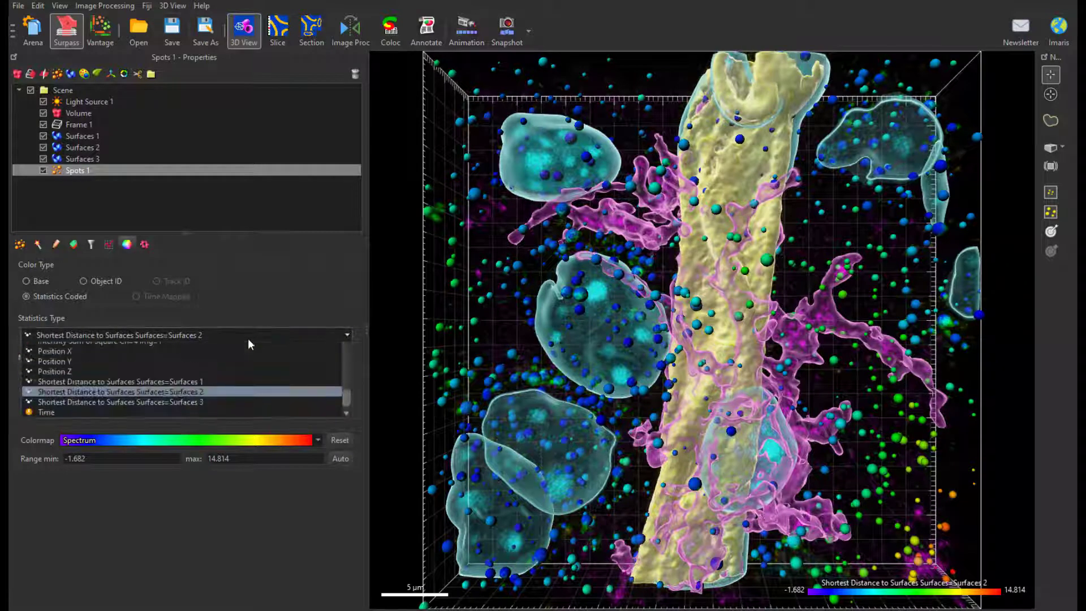
pyautogui.click(120, 401)
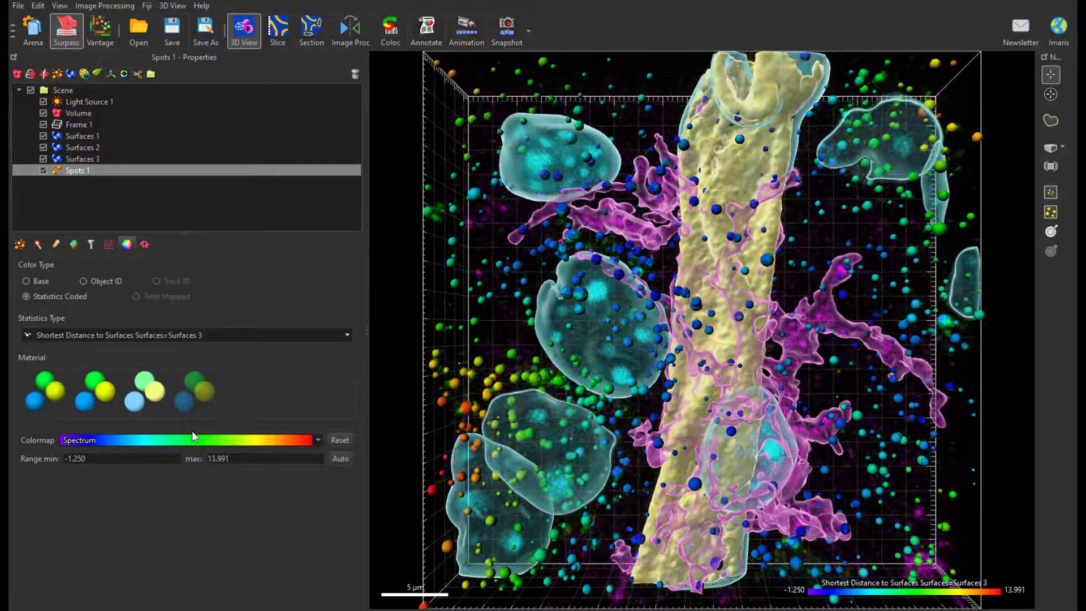